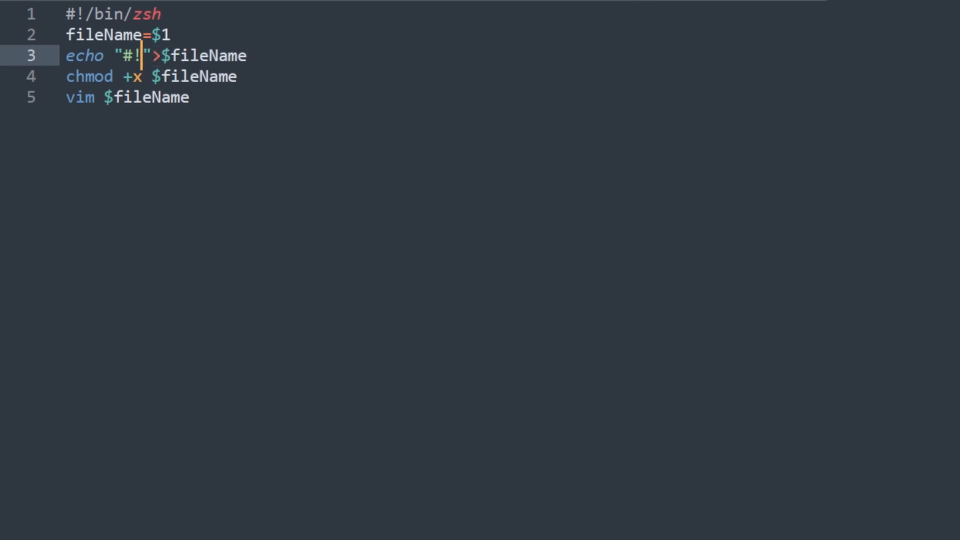
Write $SHELL after #! on line 3 and add the '# created on $(date) by $USER' comment line
text($SHELL)
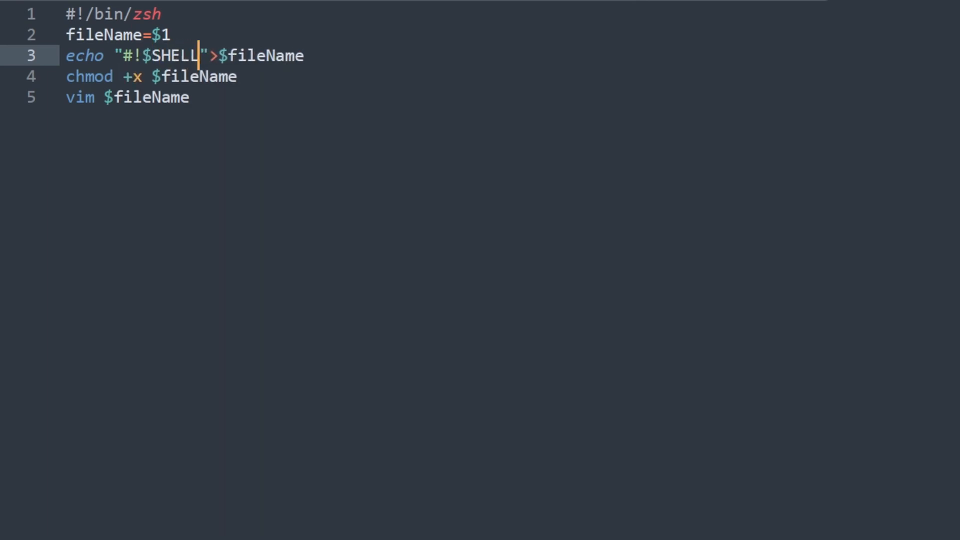
key(End)
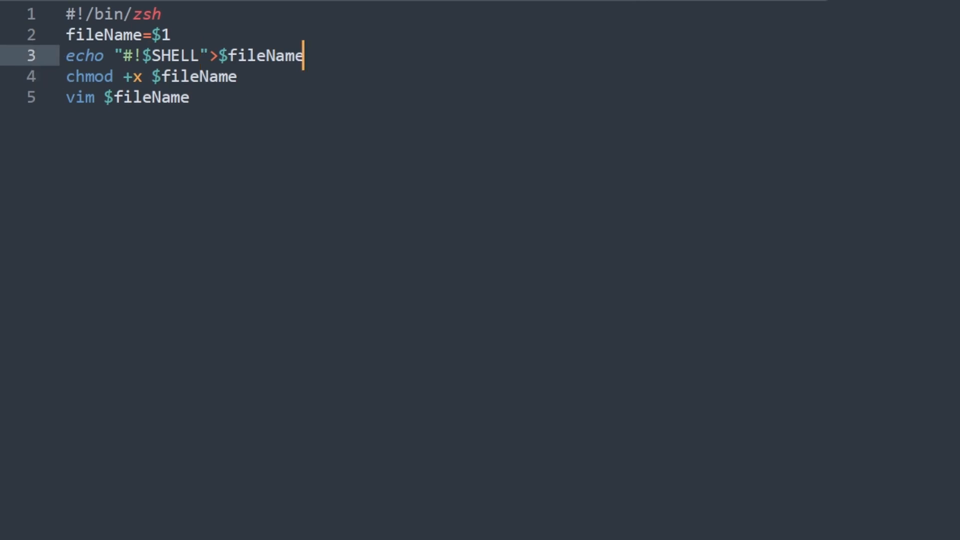
text(echo "# created on $(date) by $USER">>$fileName)
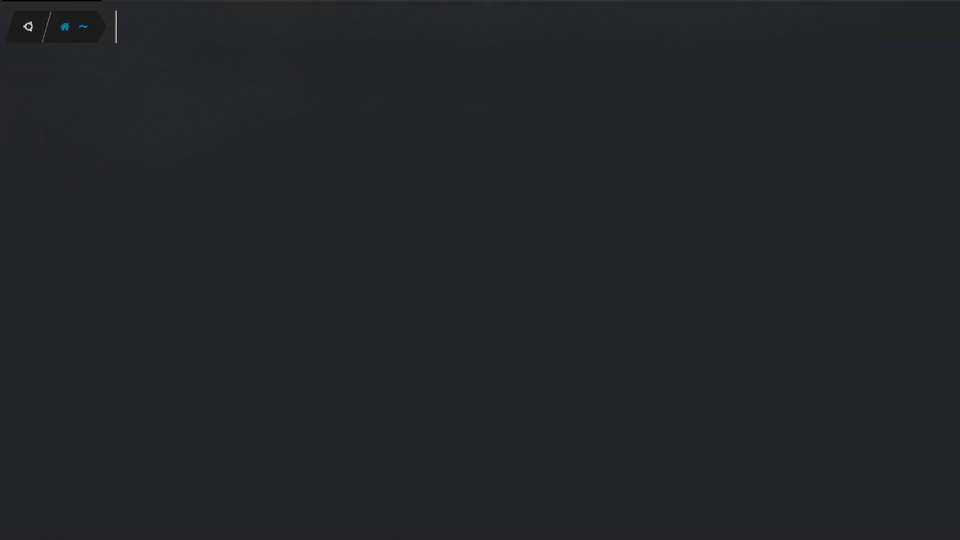
text(./challenge2.sh)
text(echo $)
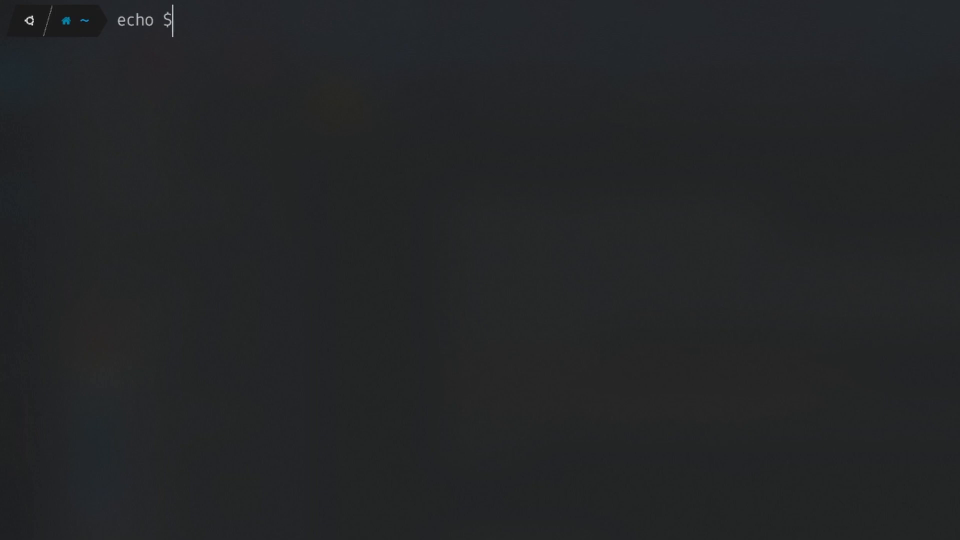
Echo 2+2, 4-11, 3*2, 18/3 and 1/3 (4, -7, 6, 6, 0), then clear the screen
text(((2+2)))
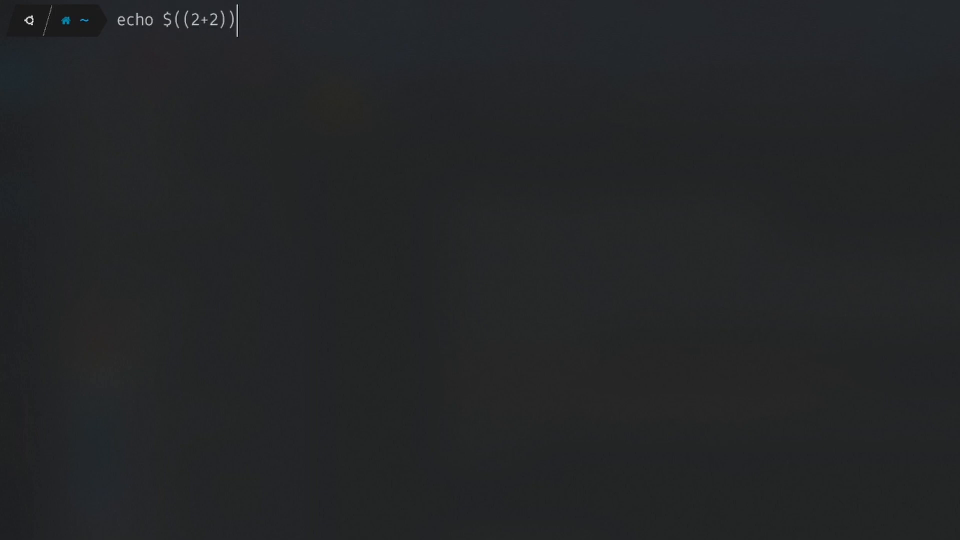
key(Return)
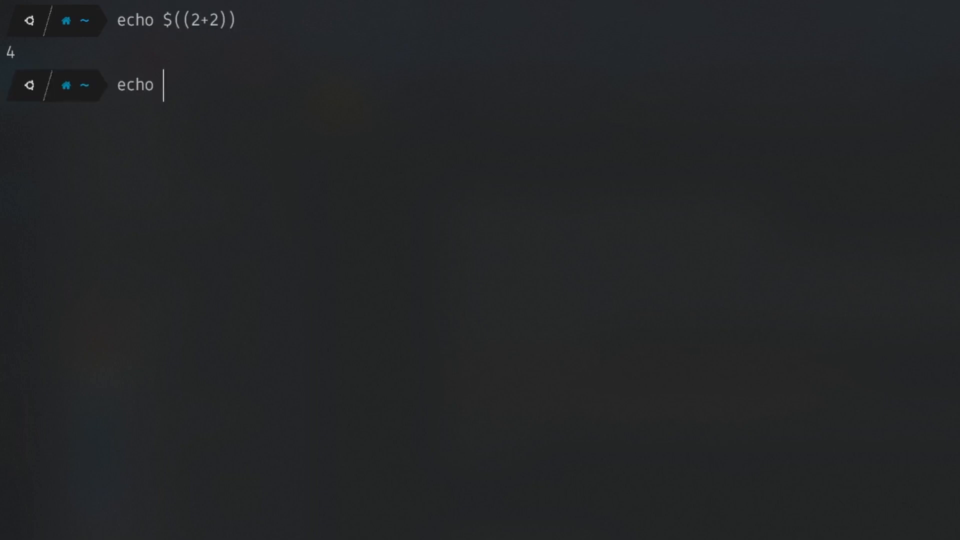
text($((4-11)
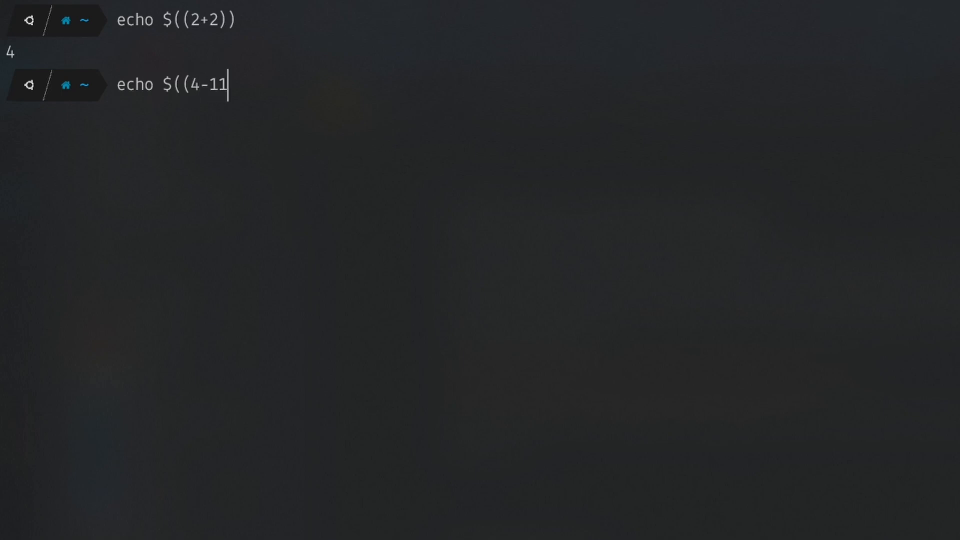
key(Return)
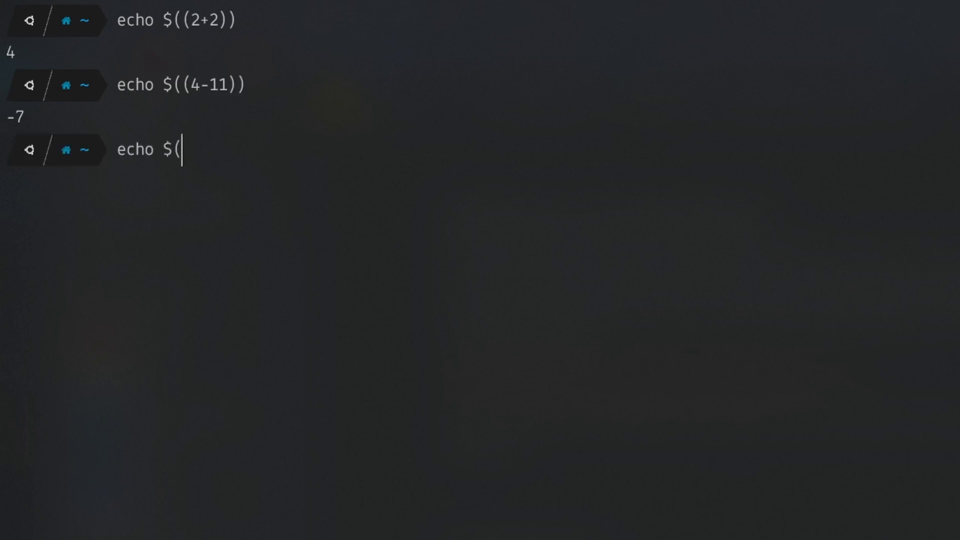
text((3*2)))
text(echo $(()
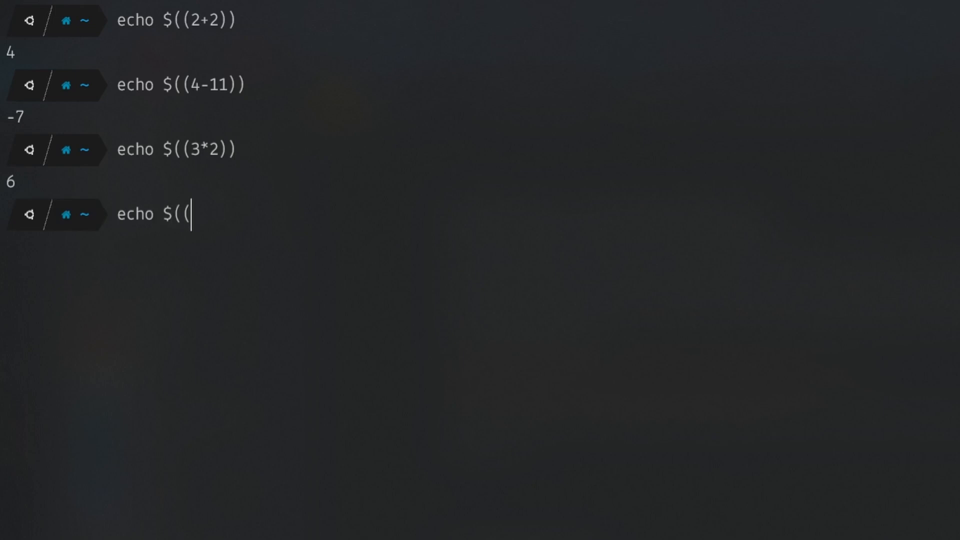
text(18/3)))
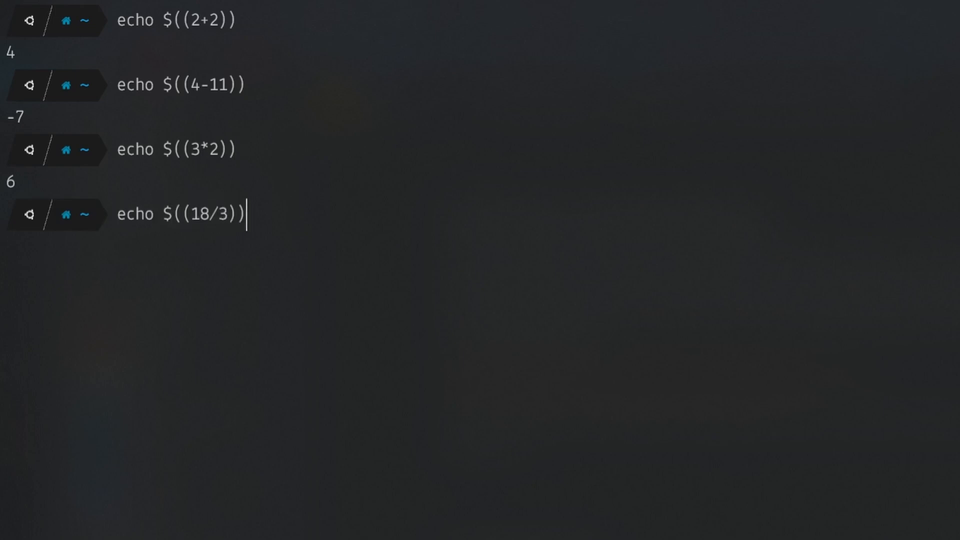
key(Return)
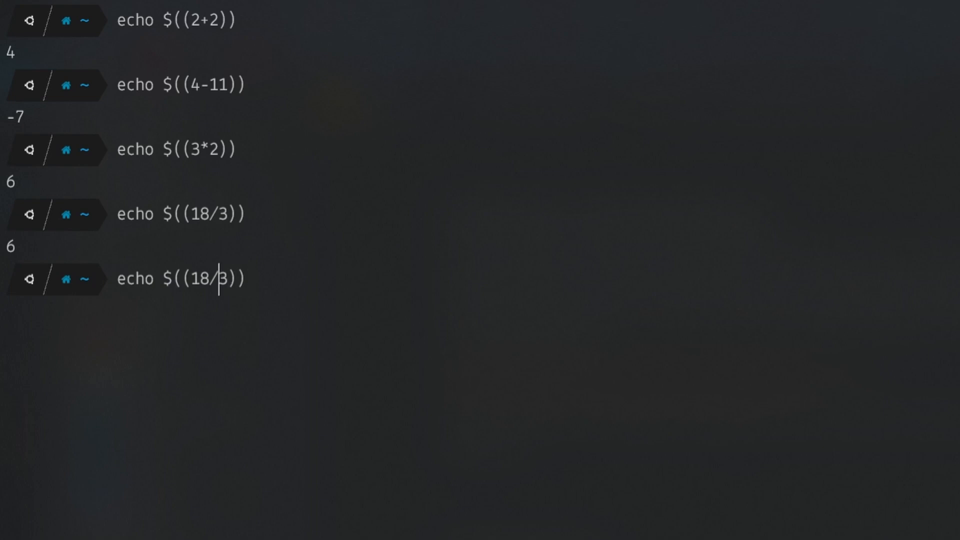
key(Return)
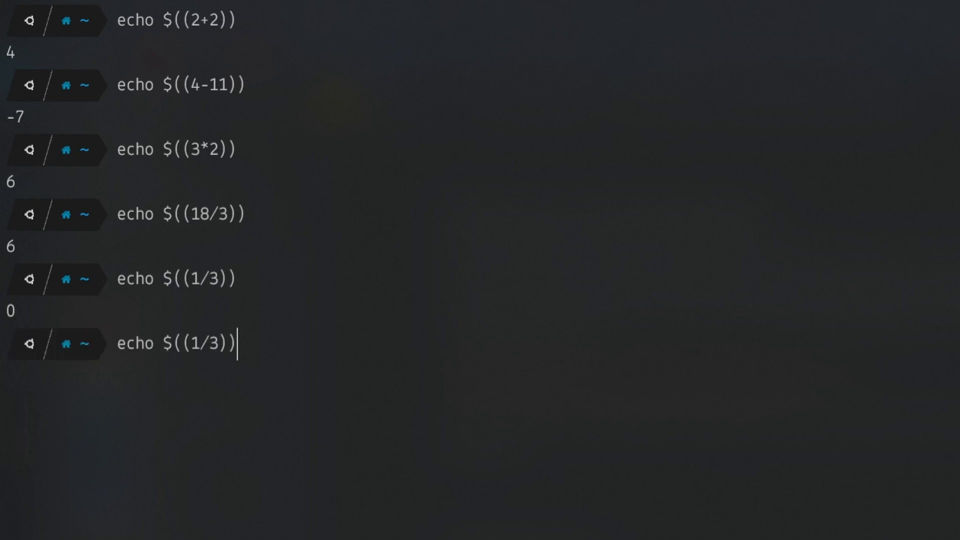
key(Return)
text(e)
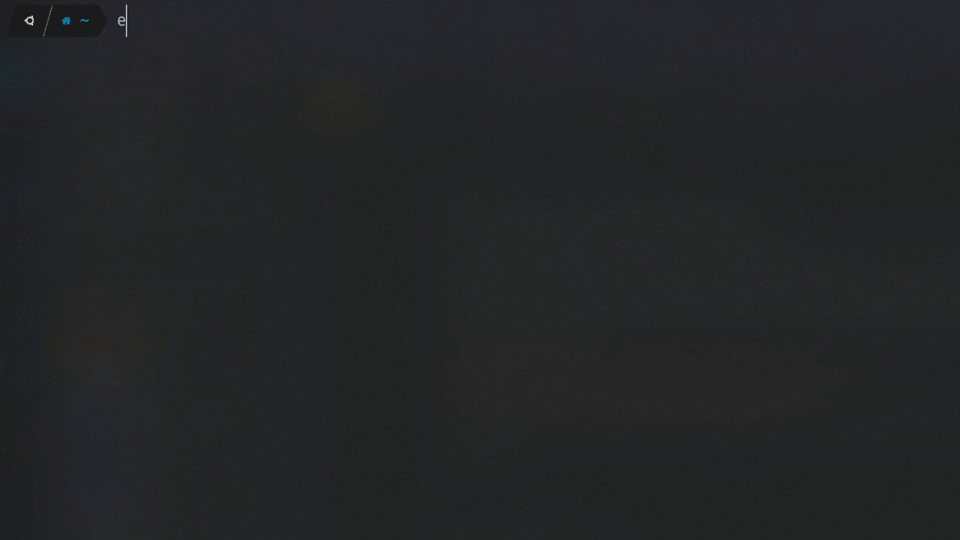
Run echo $(( (8*2) / (5-1) )) to evaluate the grouped division
text(cho $(( ()
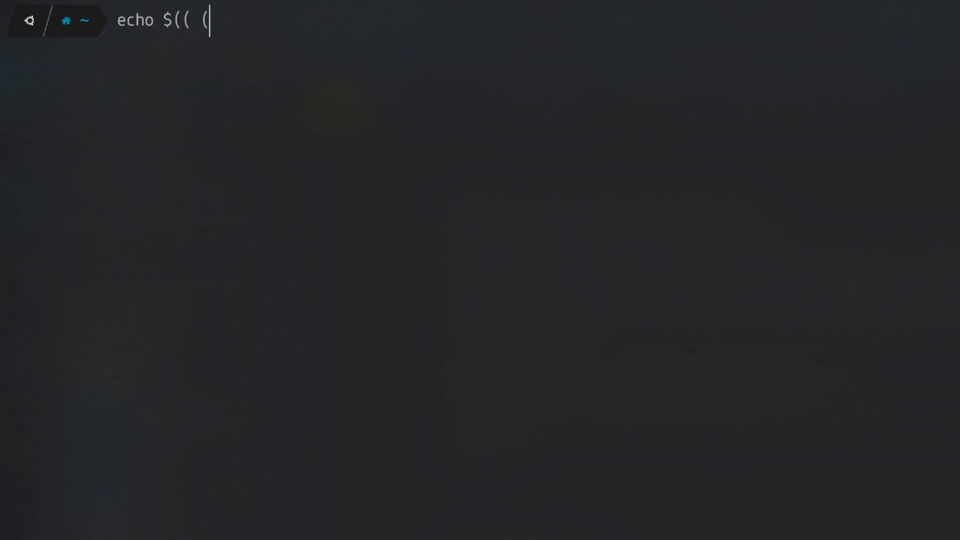
text(8*2))
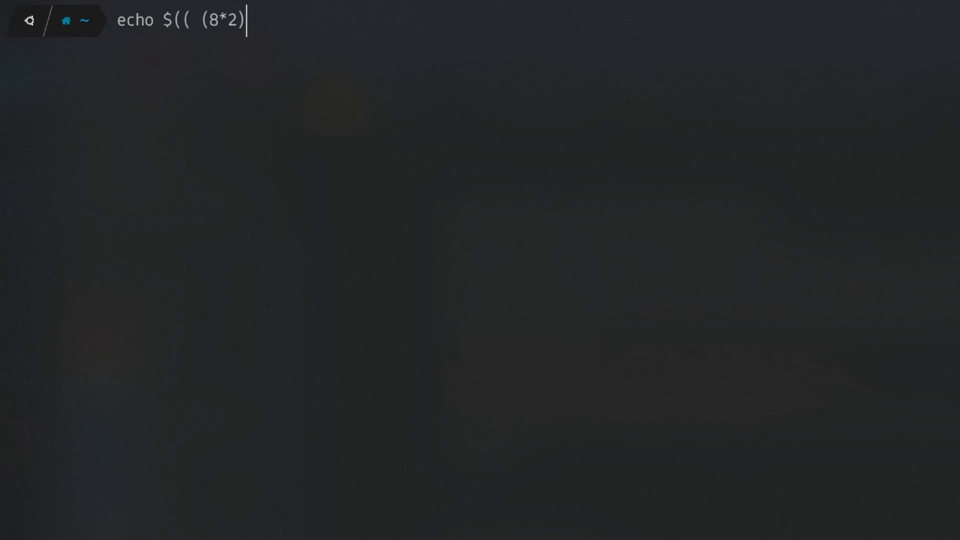
text(/ (5-1)
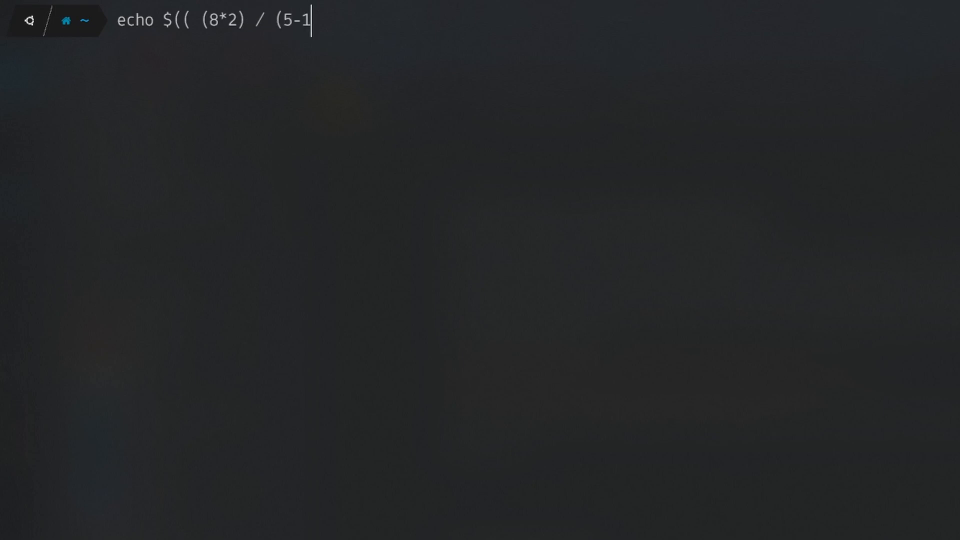
text(x=22)
key(Return)
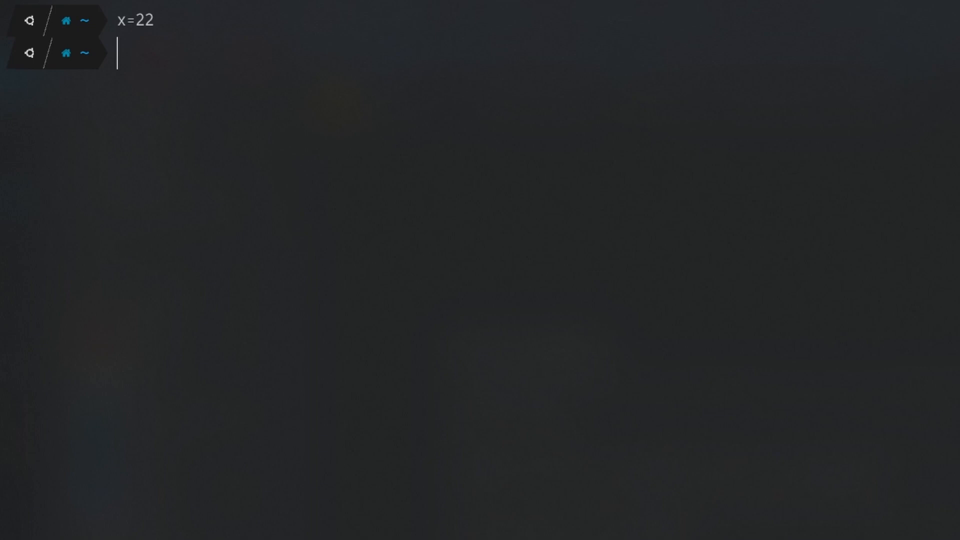
Update x in place with ((x/=2)), ((x+=11)) and ((x-=1))
text(((x/=2)))
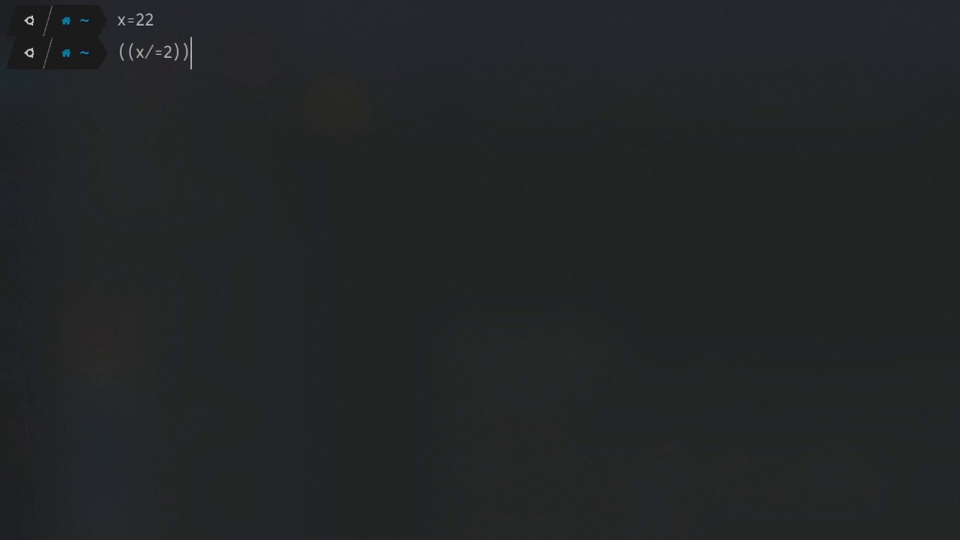
key(Return)
text(echo $x)
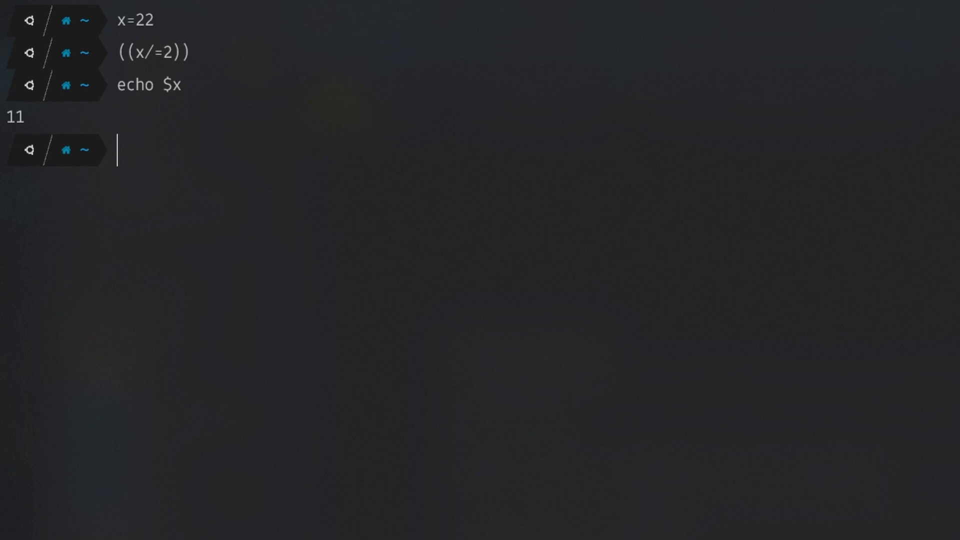
text((()
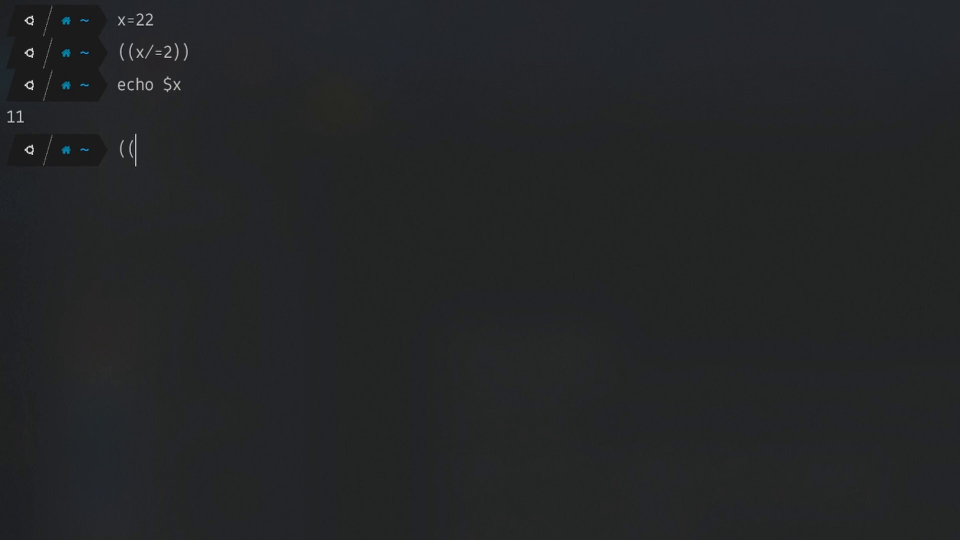
text(x+=11)
text(e)
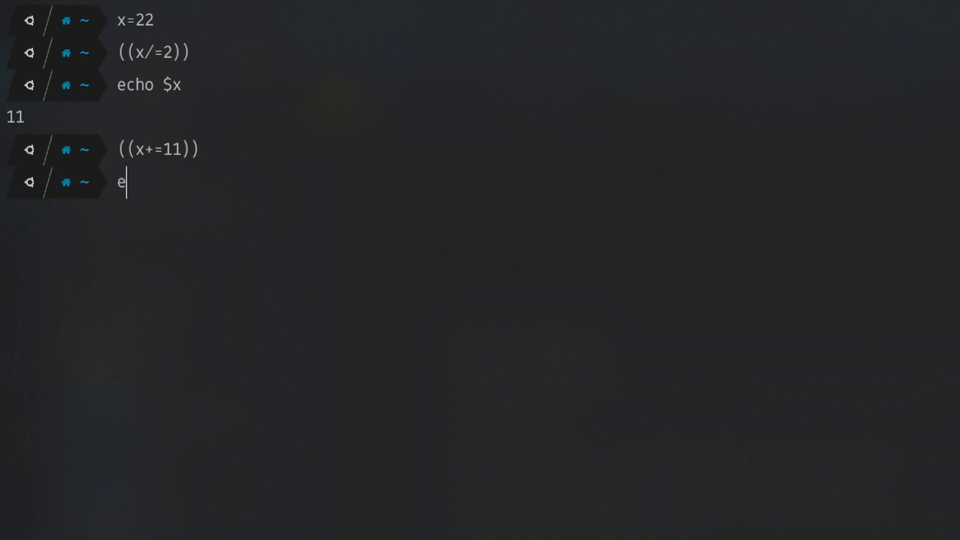
key(Return)
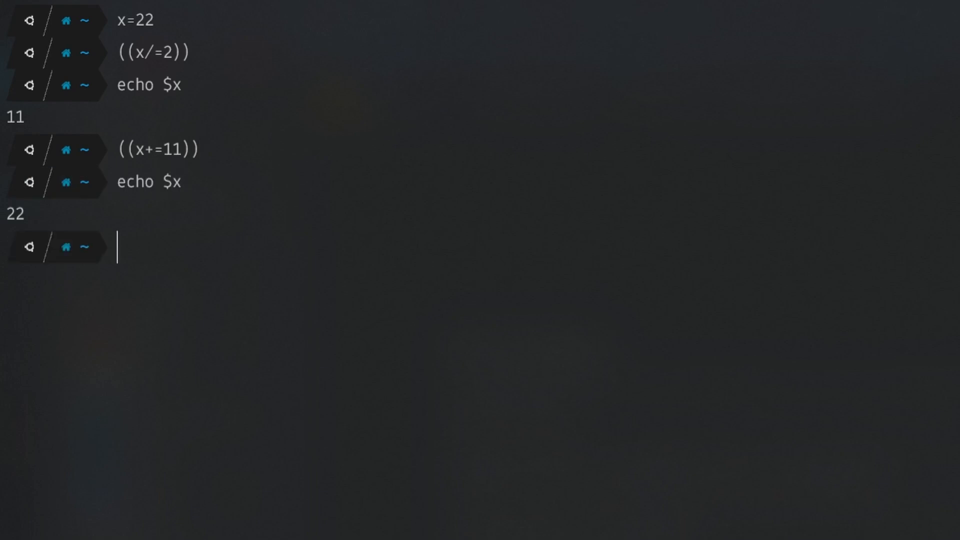
text(((x-)
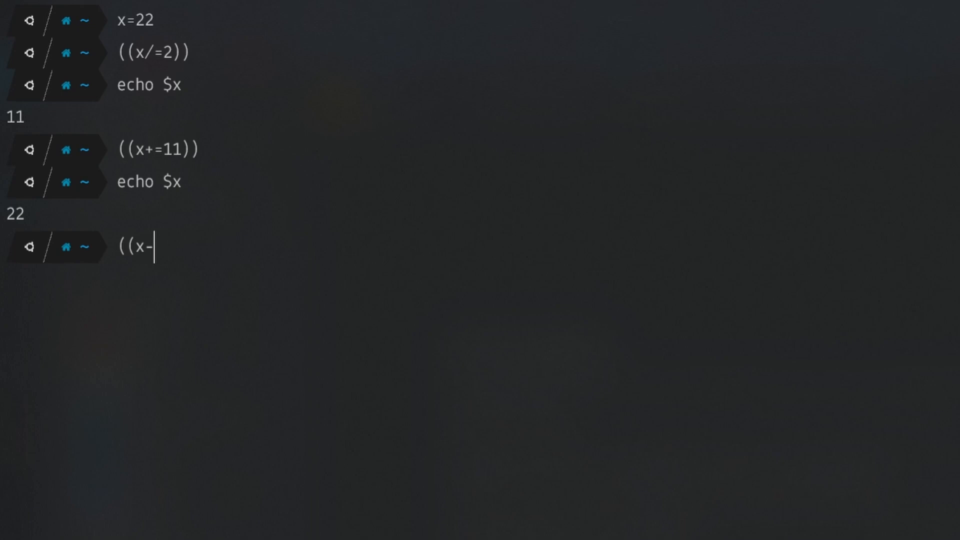
text(=1)
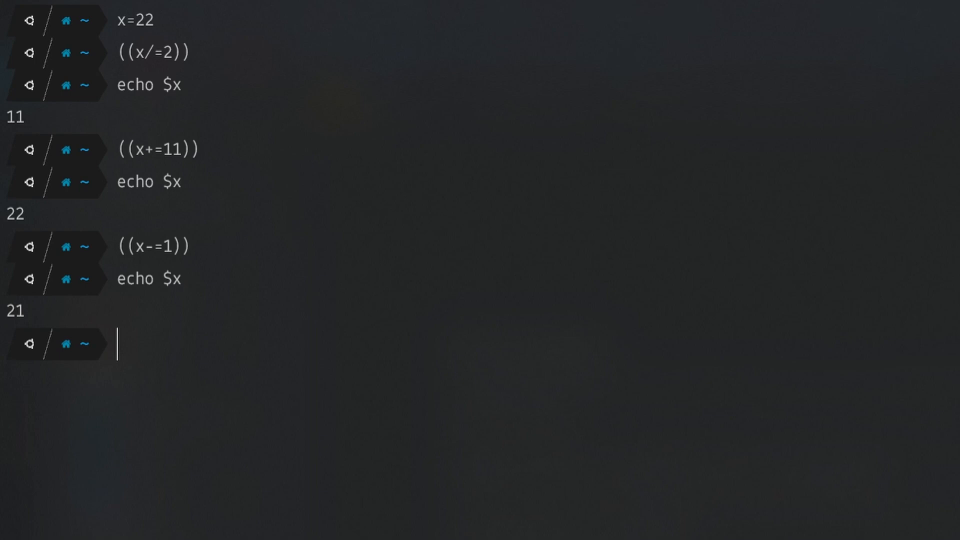
Echo the combined expression $((x=44,x/=...)) and print x
text(echo)
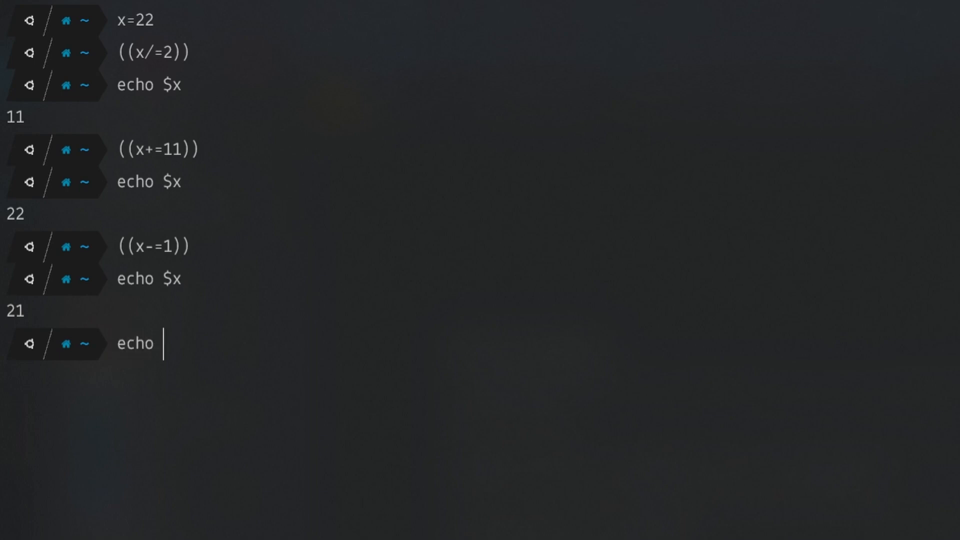
text($((x=)
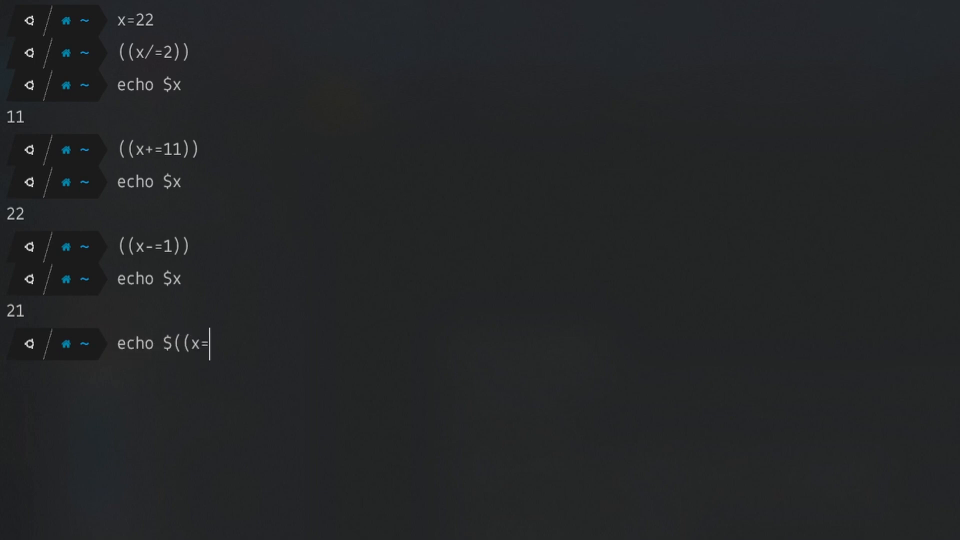
text(44,x/=)
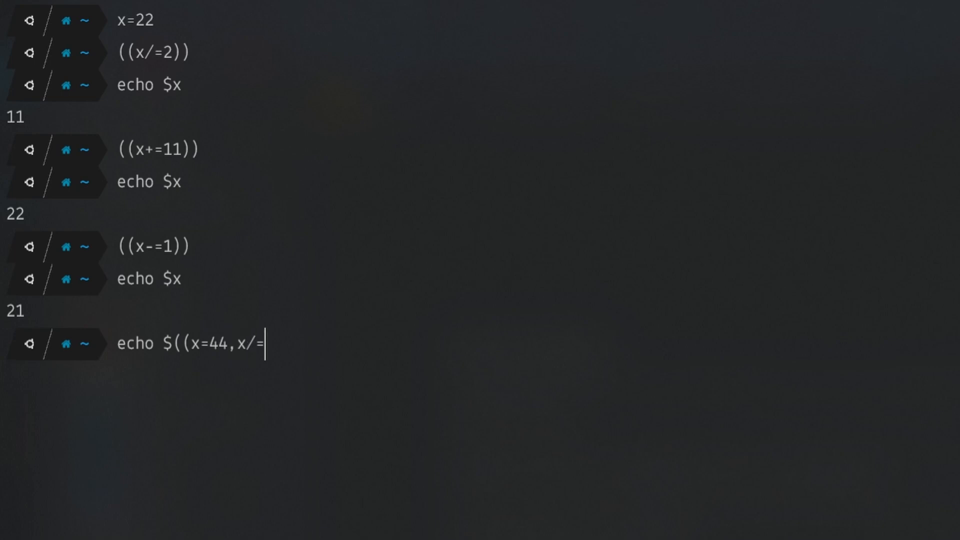
key(Return)
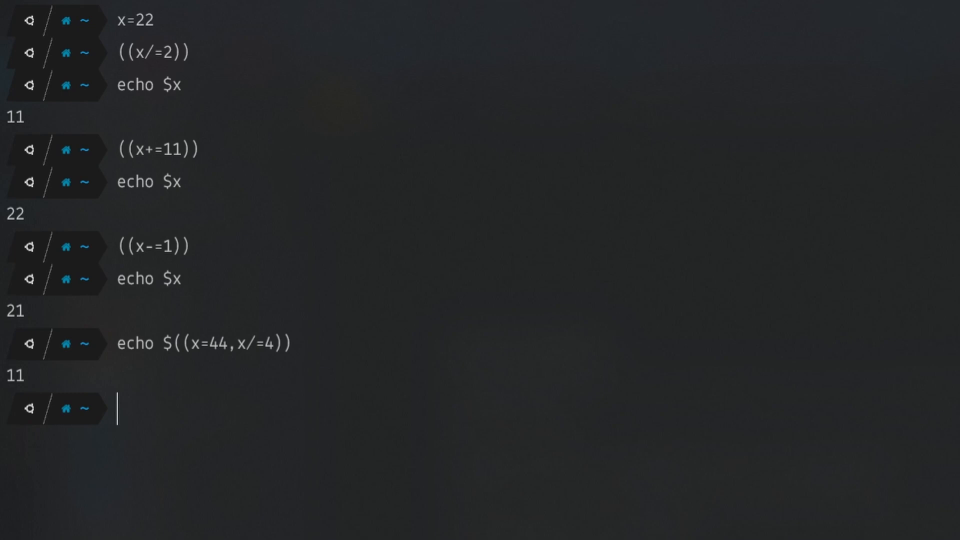
text(echo $)
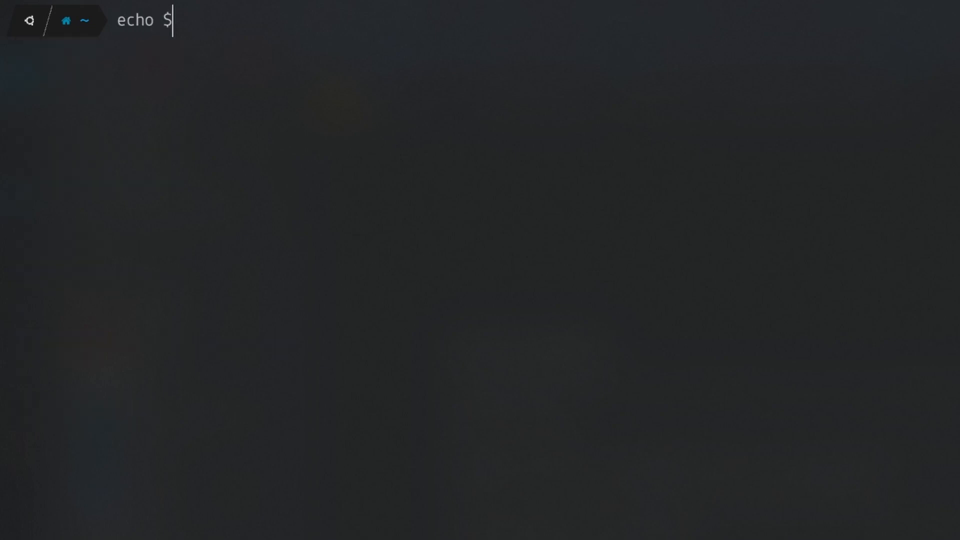
key(Return)
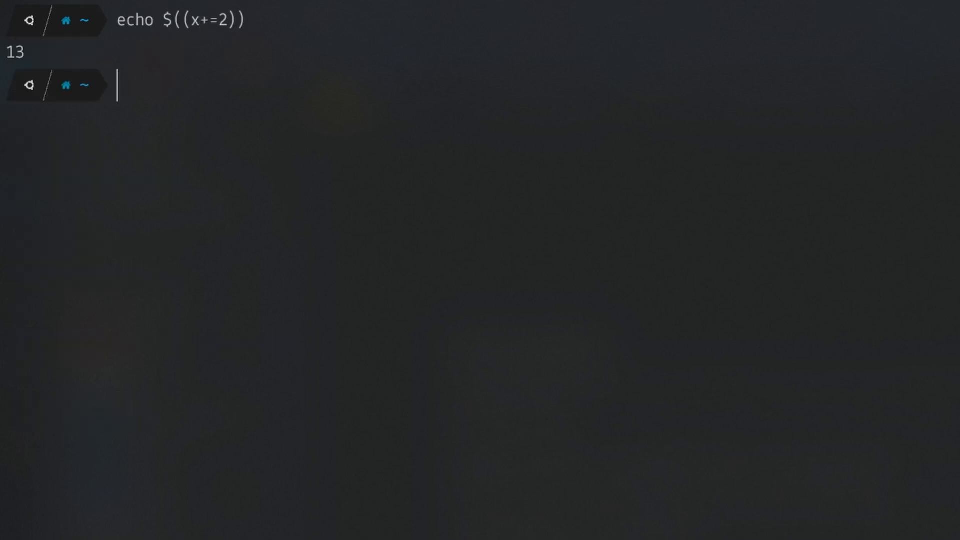
Add 2 to x, then increment it twice with ((x++)), printing 16 between
text(x=$((x+2)))
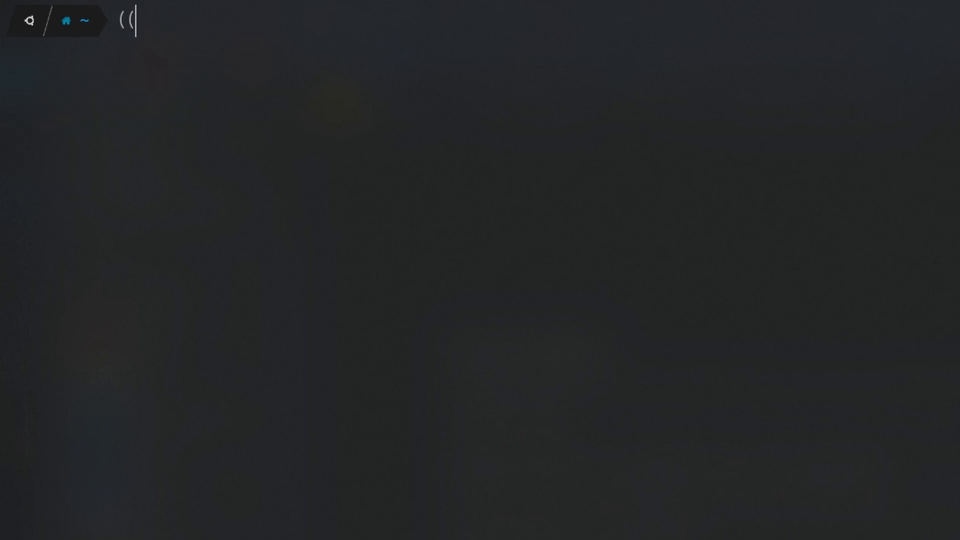
text(x++))
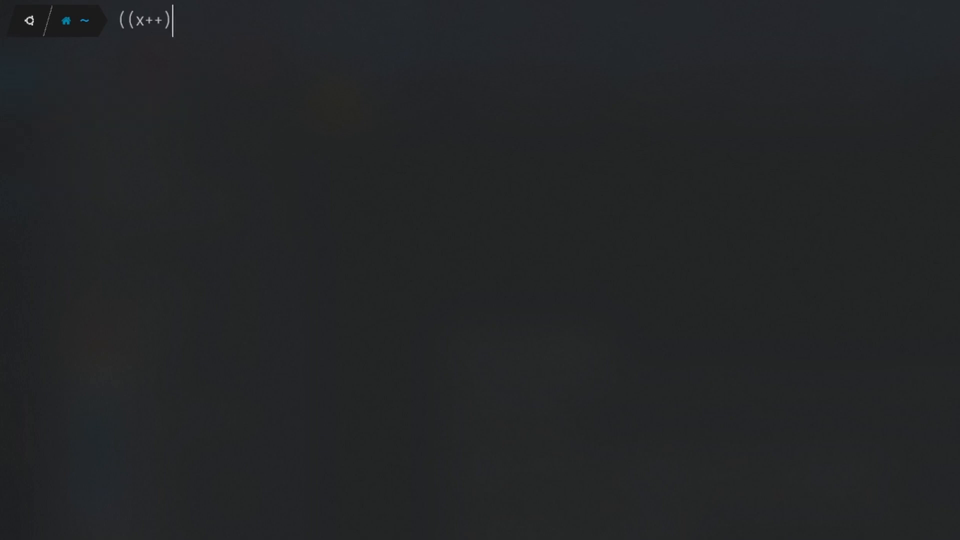
key(Return)
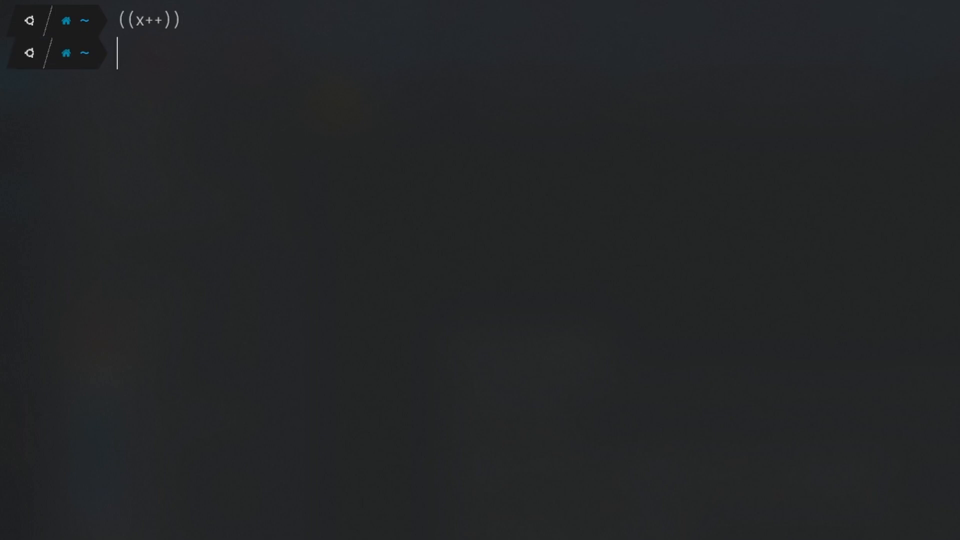
text(echo $)
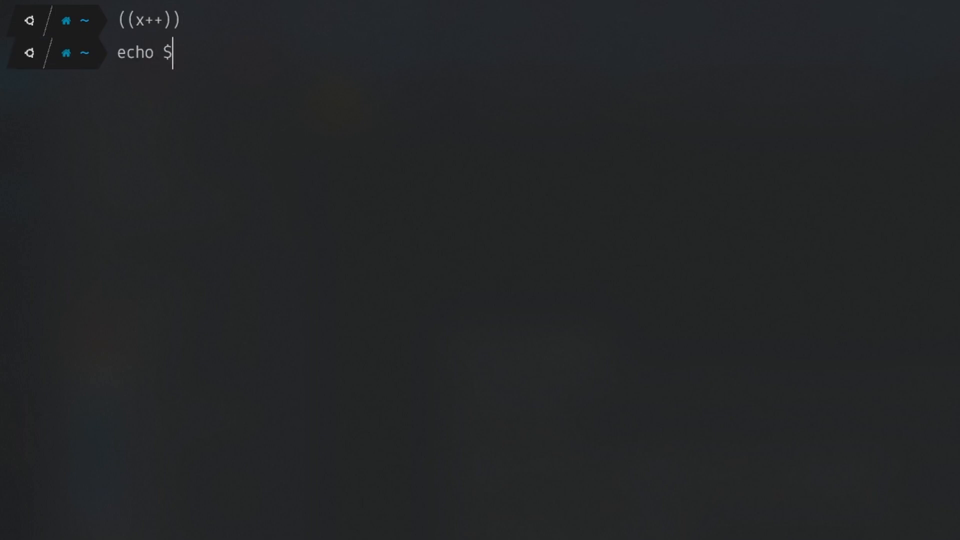
key(Return)
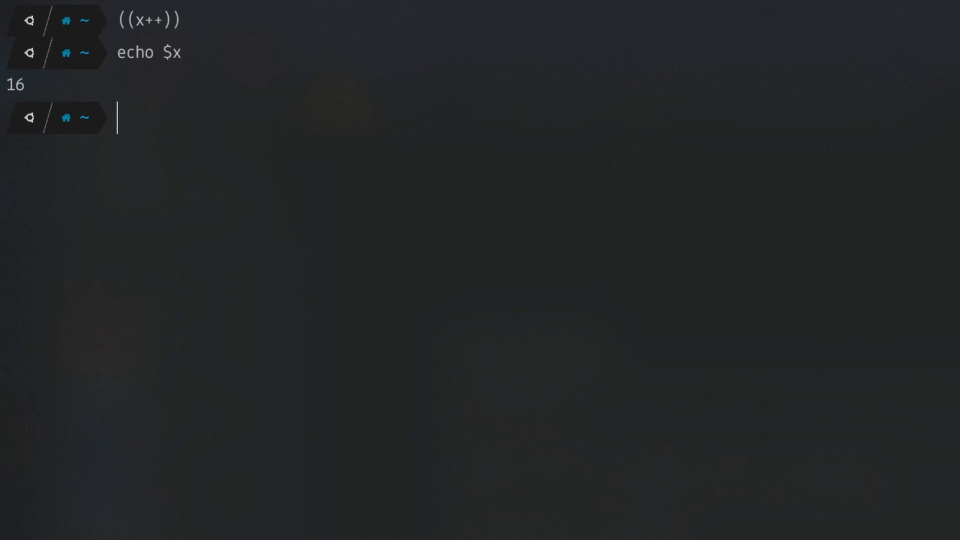
text(((x++)))
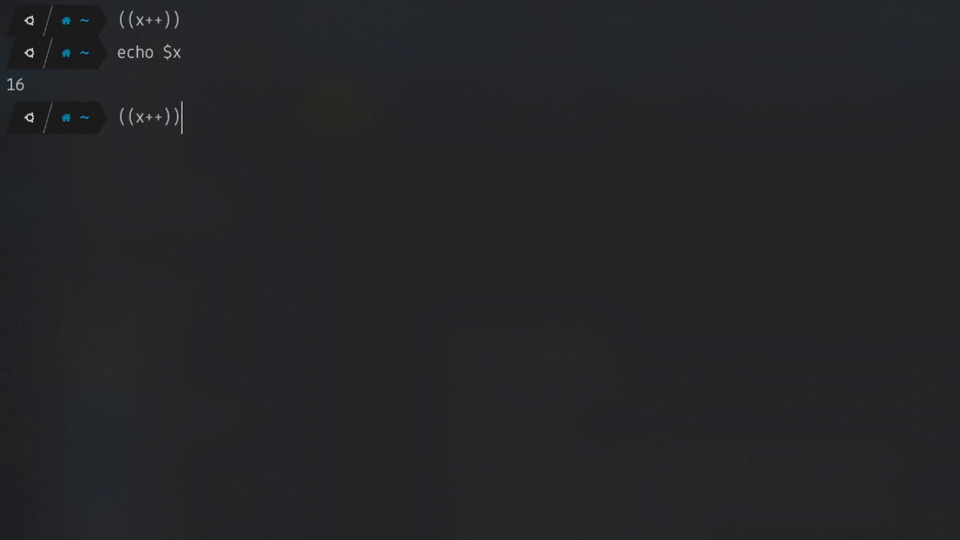
key(Return)
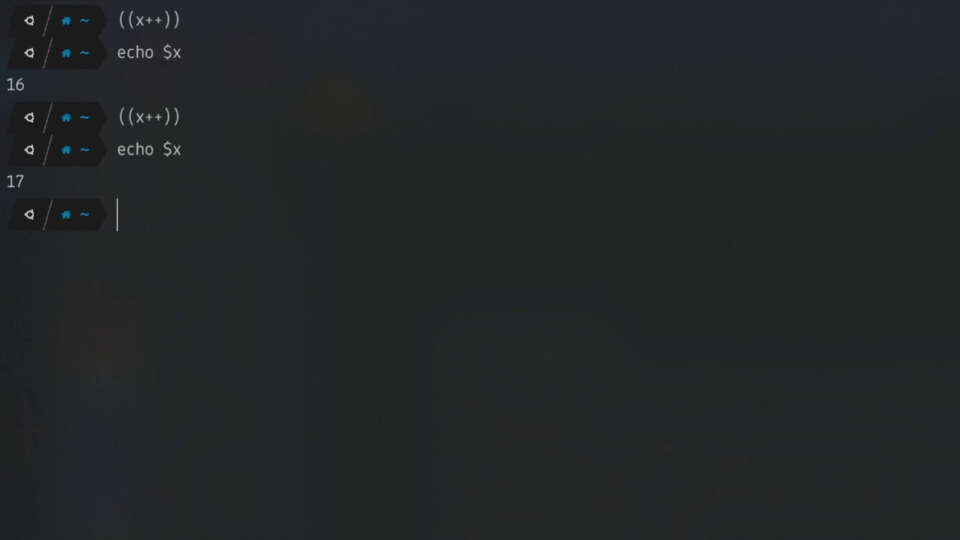
Echo the post-decrement $((x--))
text(echo)
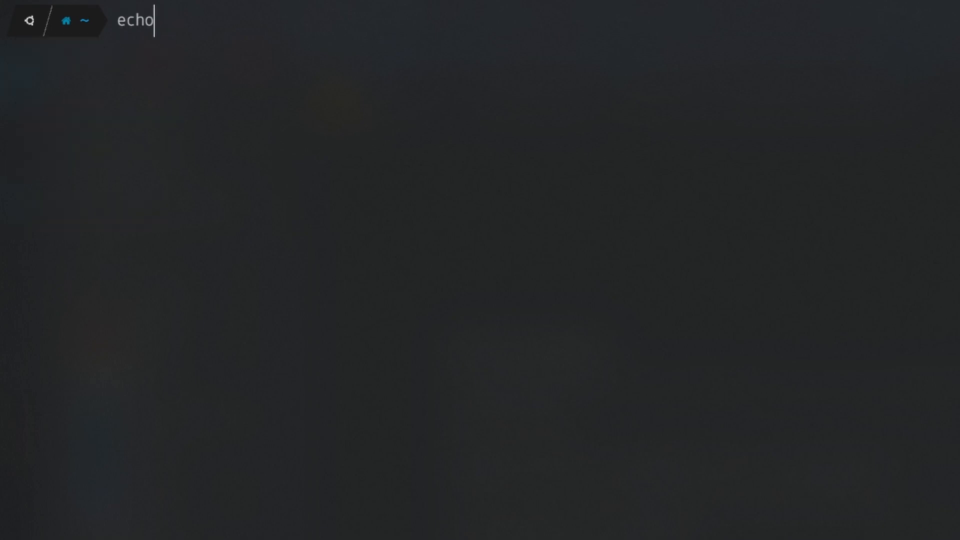
text($)
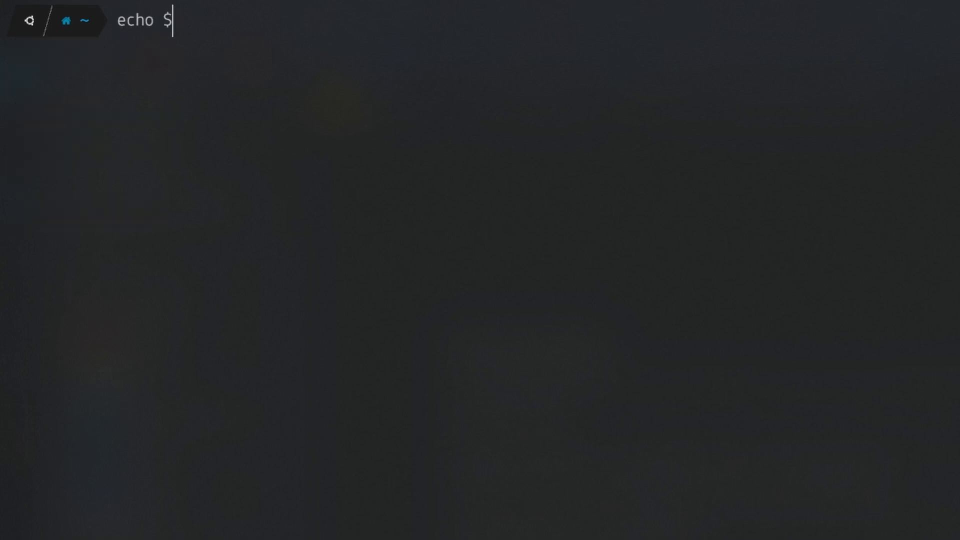
text(((x--)
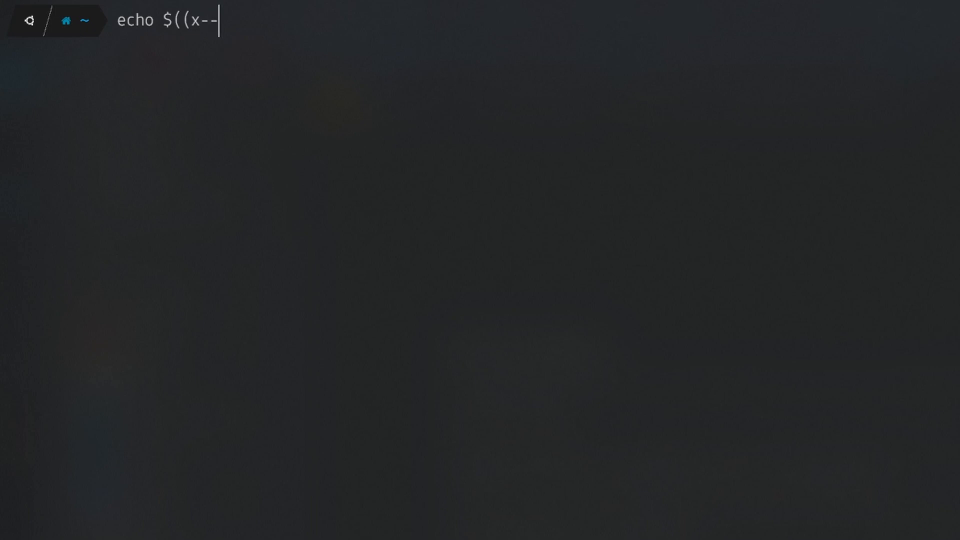
key(Return)
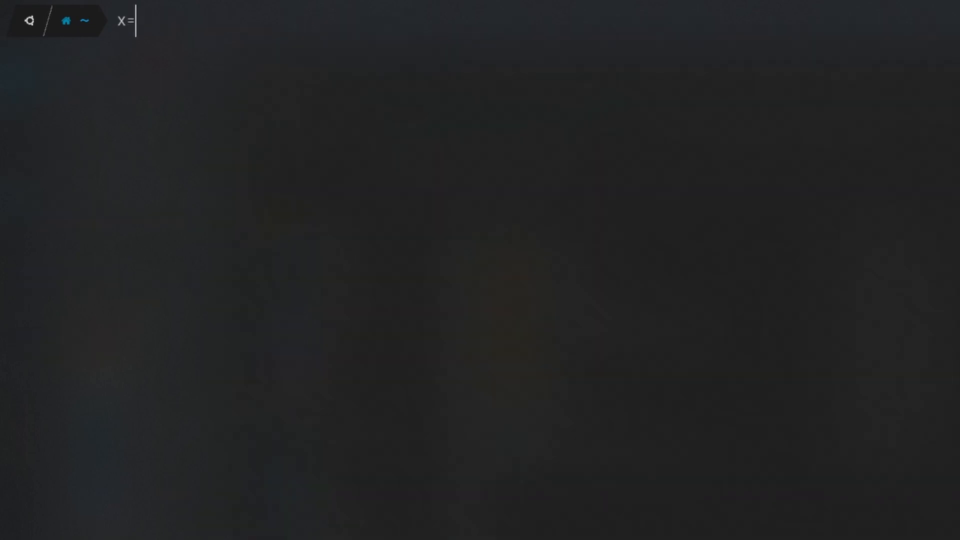
Set x=22 and y=3, compute a=x*y and b=a+11, and echo 22 3 66 77
key(Return)
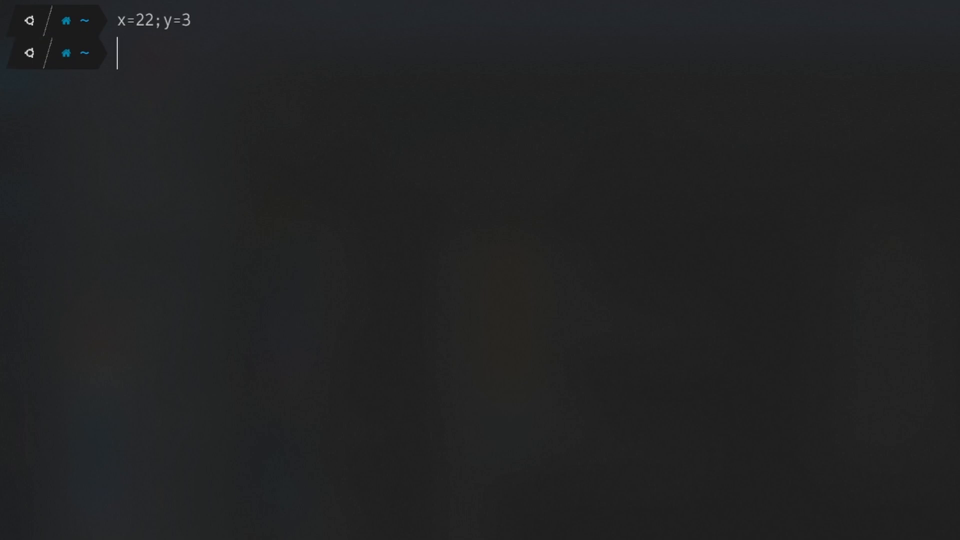
text(((a=x*y,b=a+11)
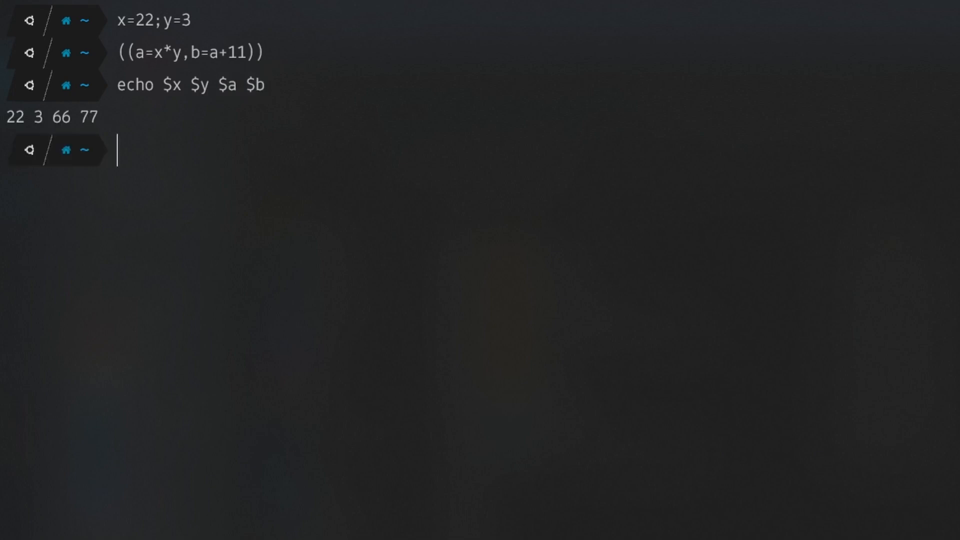
text(echo &$)
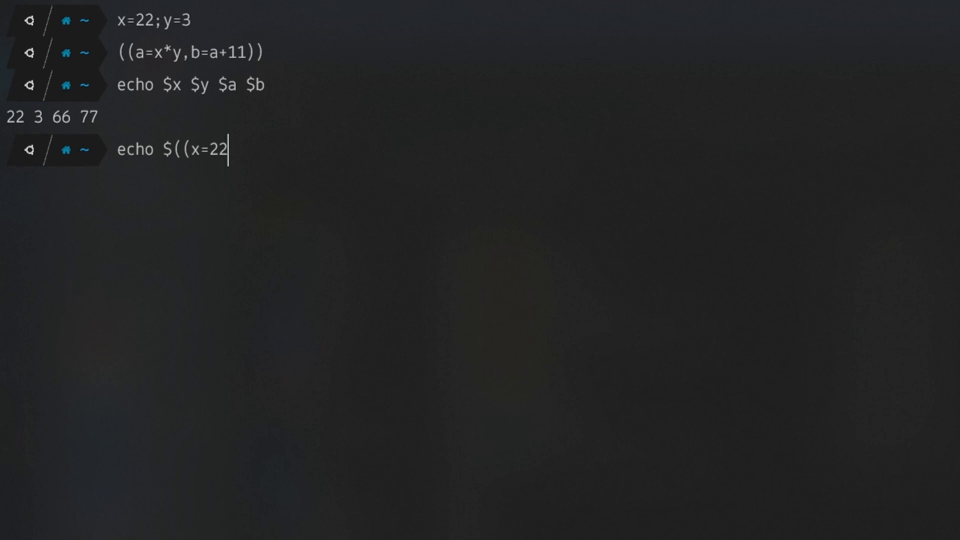
text(,y=3,a=)
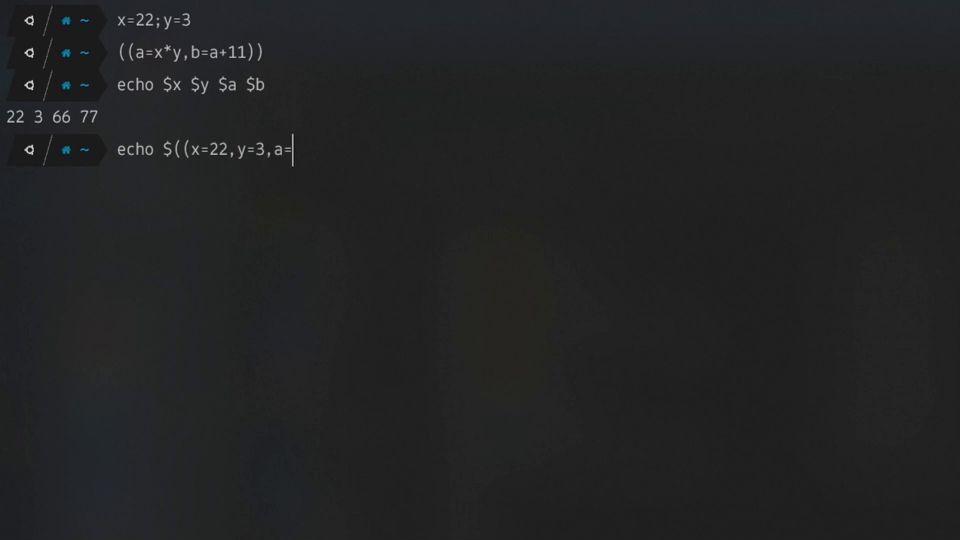
text(x*y,b=a+)
text(let x=11 y=22)
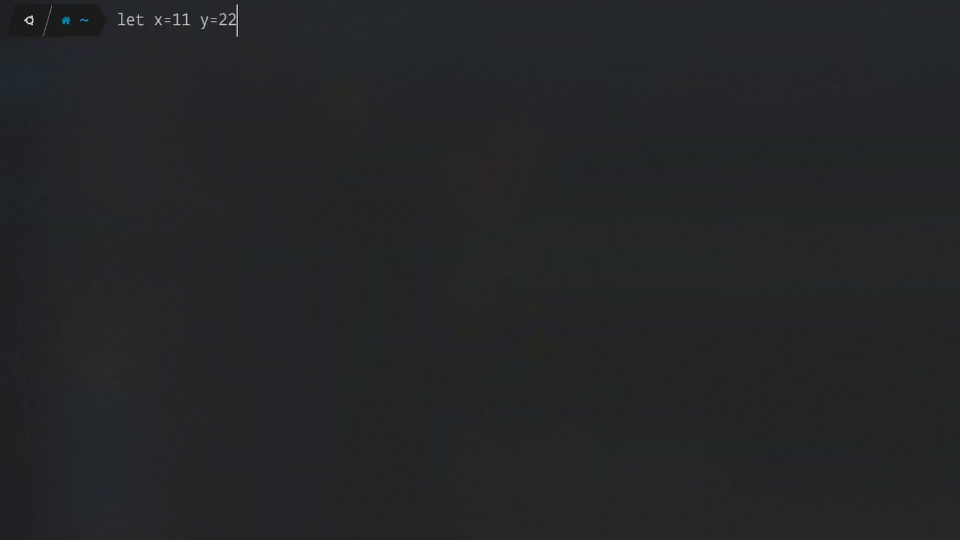
Run let x=11 y=22 a=x+y b=a/3 and echo b, printing 11
text(a=x+y b=a/3)
text(echo)
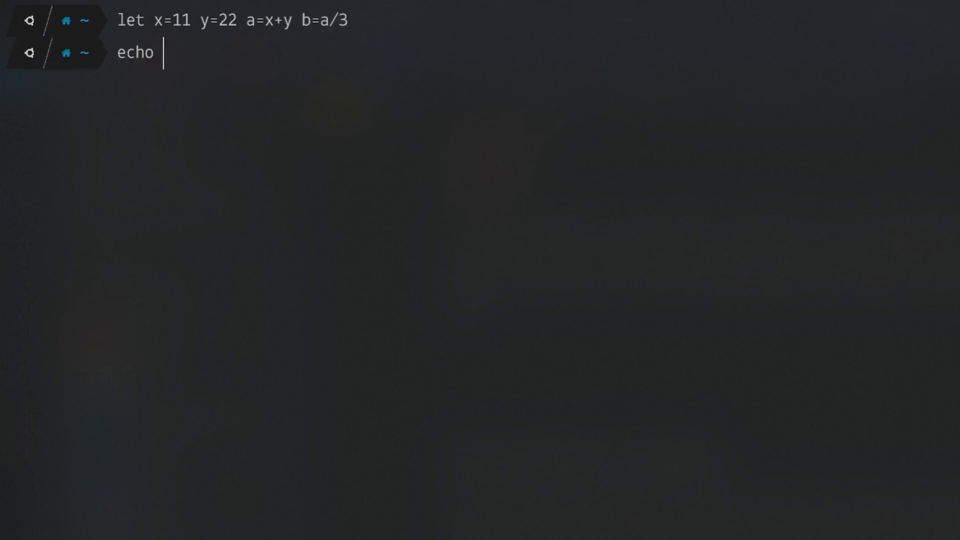
key(Return)
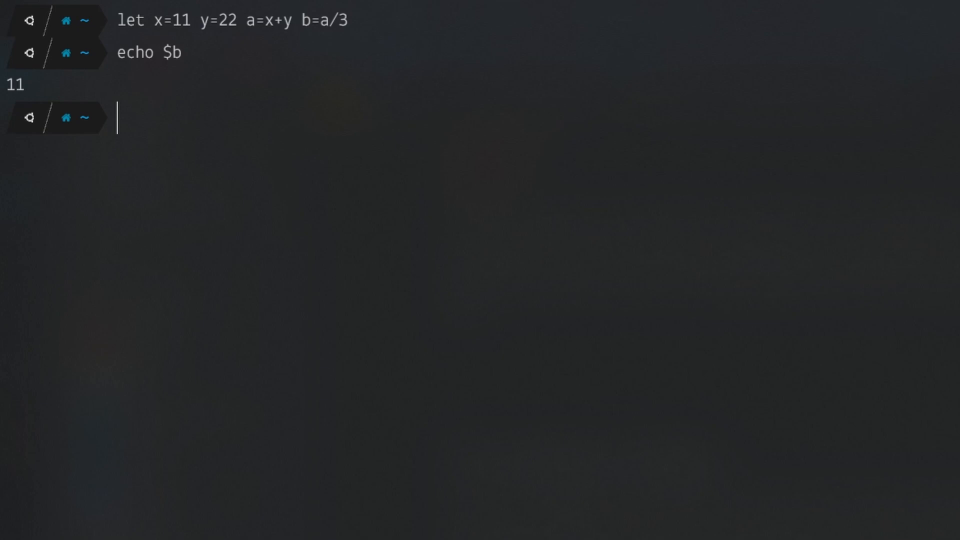
text(date)
text(echo $)
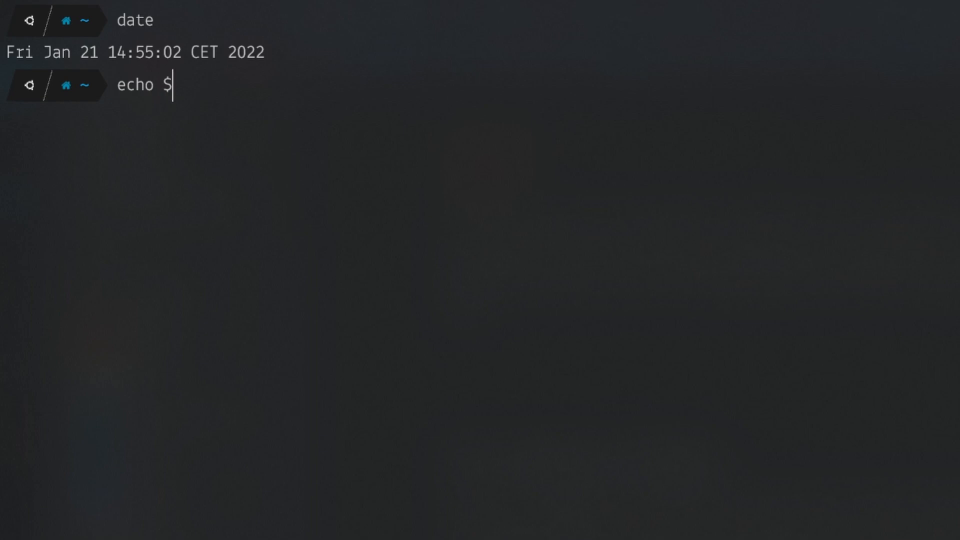
Echo $(date) and store the date ten days ahead in newDate using date -d "+10 days"
text((date))
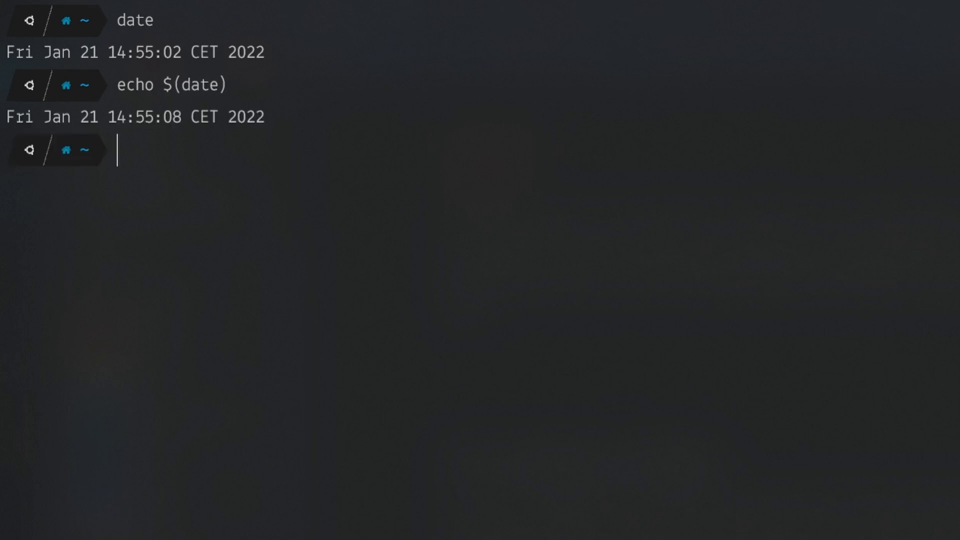
text(newd)
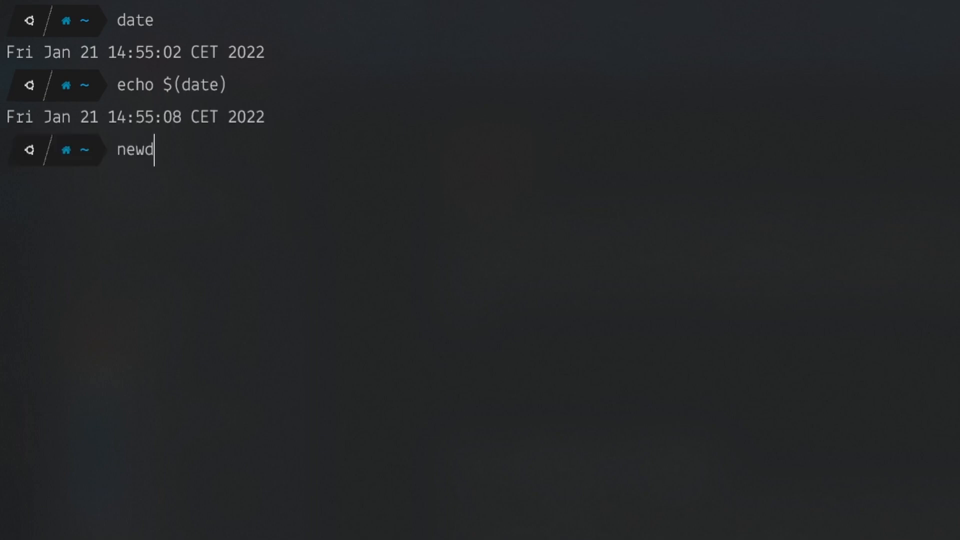
text(Date=)
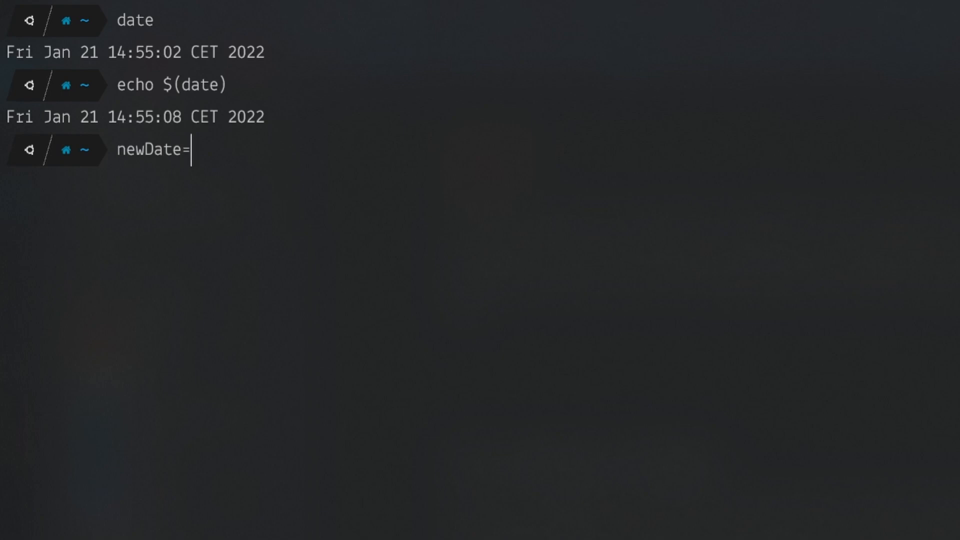
text($(date -d)
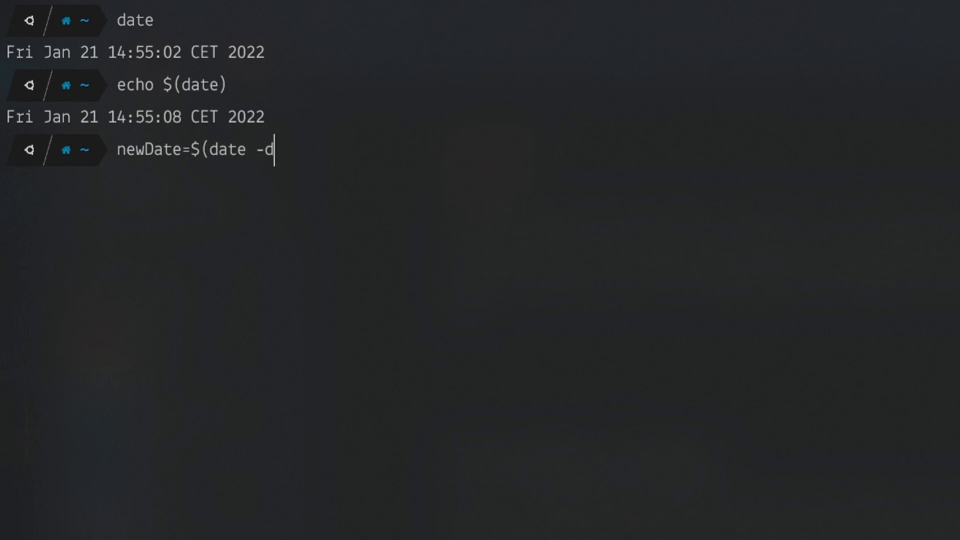
text("+)
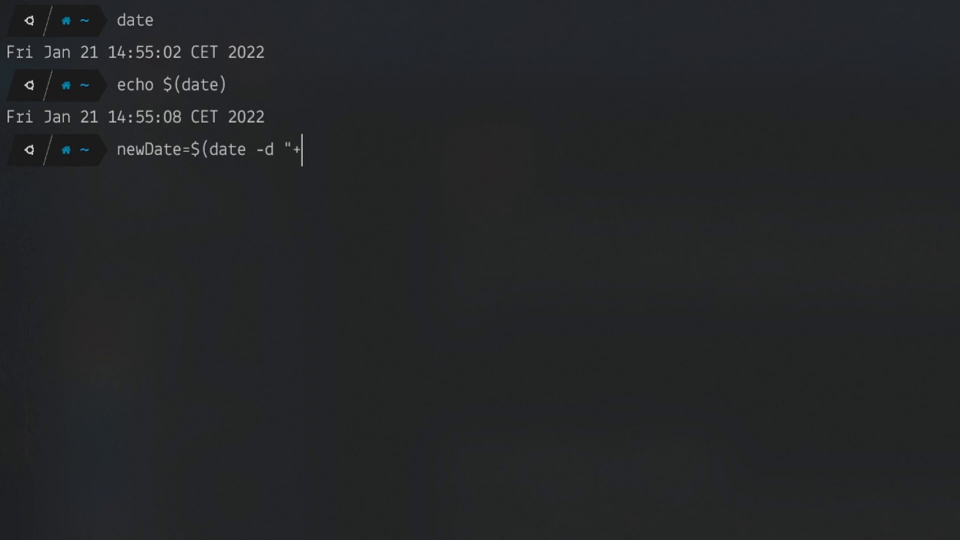
text(10 days")
text(echo $)
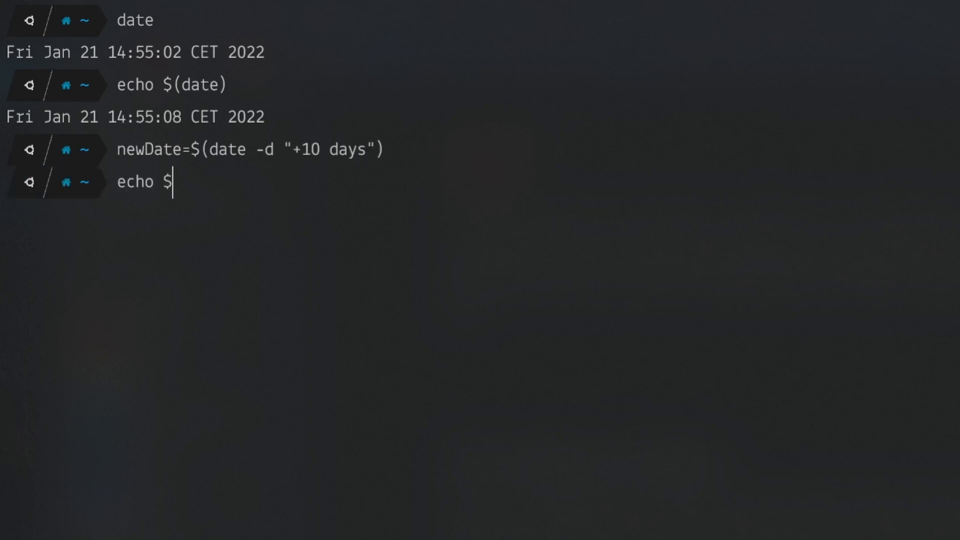
key(Return)
text(./m)
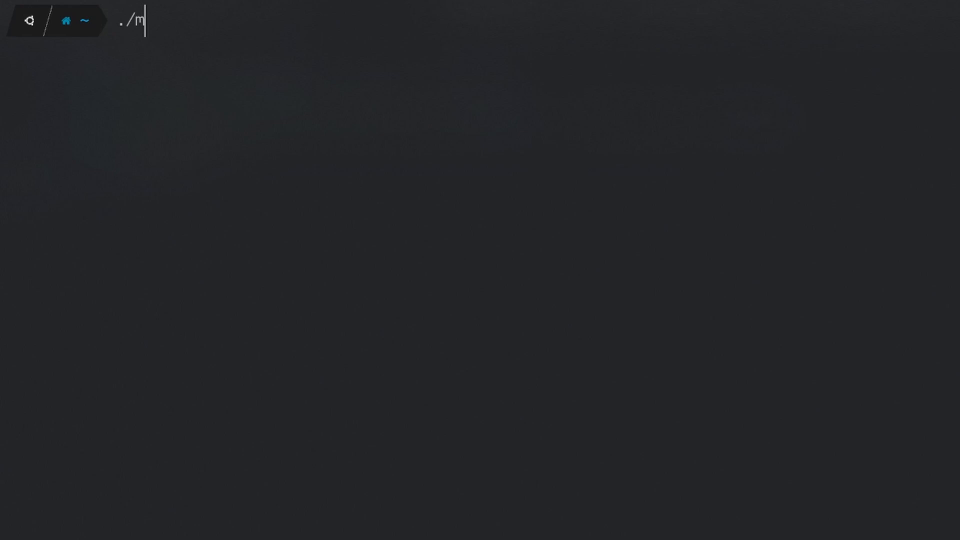
Run ./mksh.sh testscript to generate the dated test script in vim
text(ksh.sh testscr)
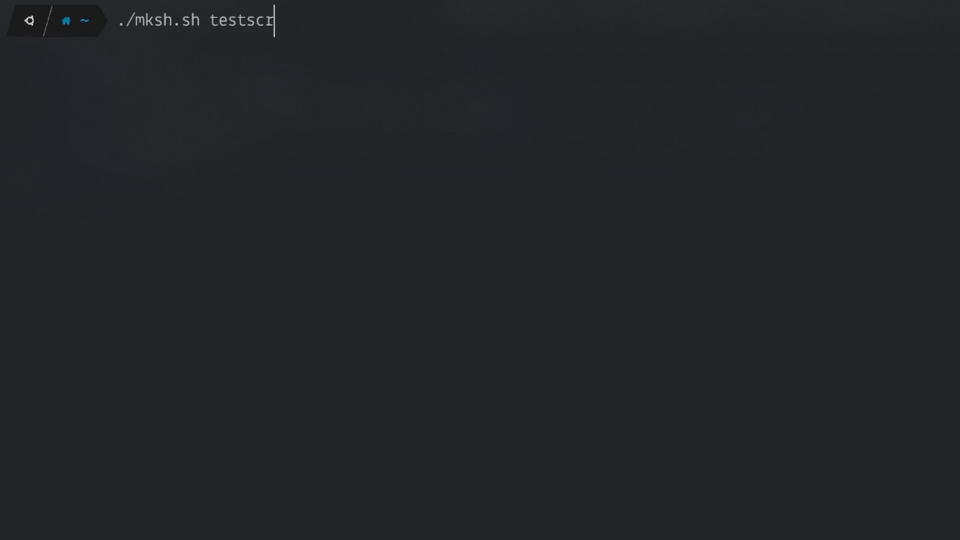
key(Return)
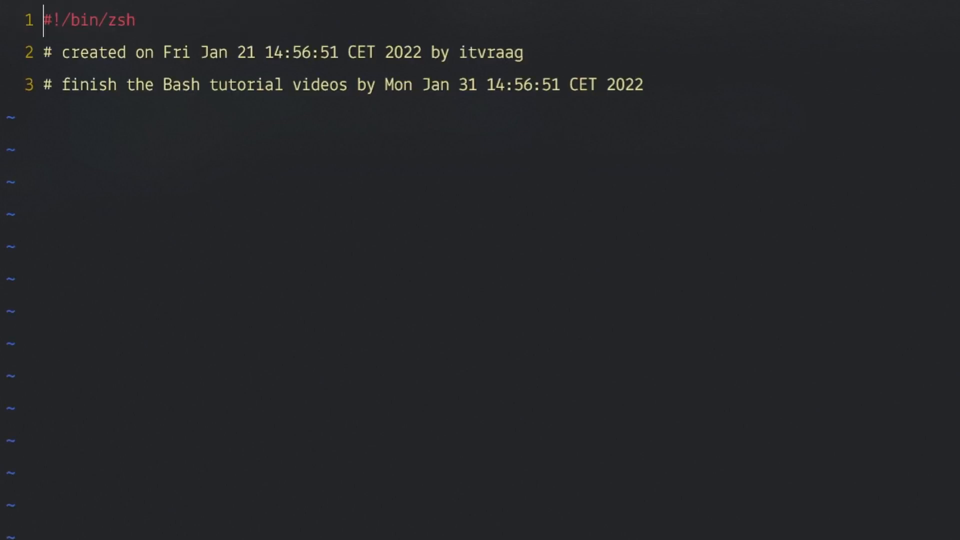